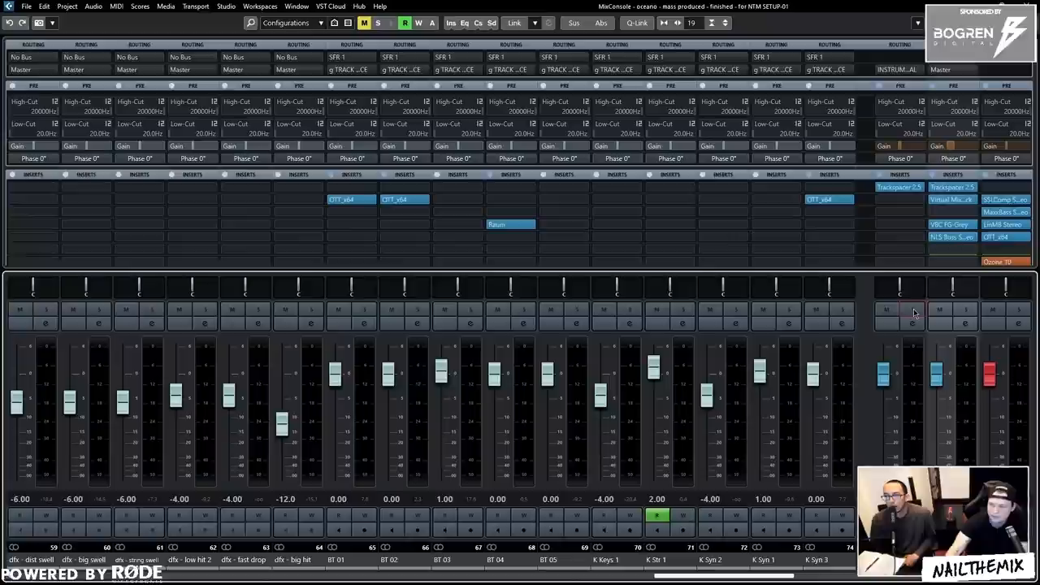
Review and close Trackspacer on the instrumental bus, then bring up NLS Buss in slot 5.
click(900, 186)
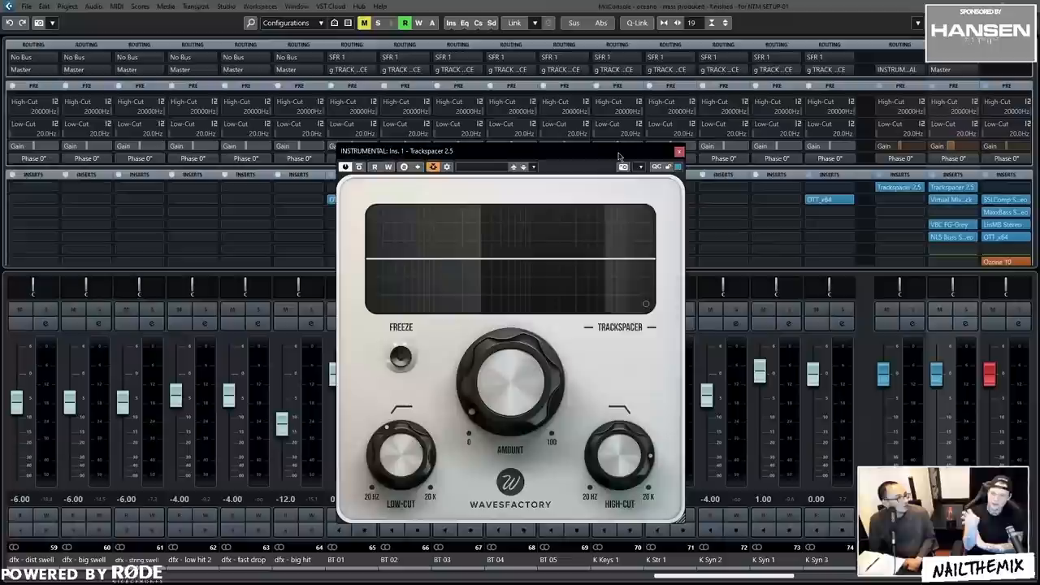
drag(511, 150, 627, 106)
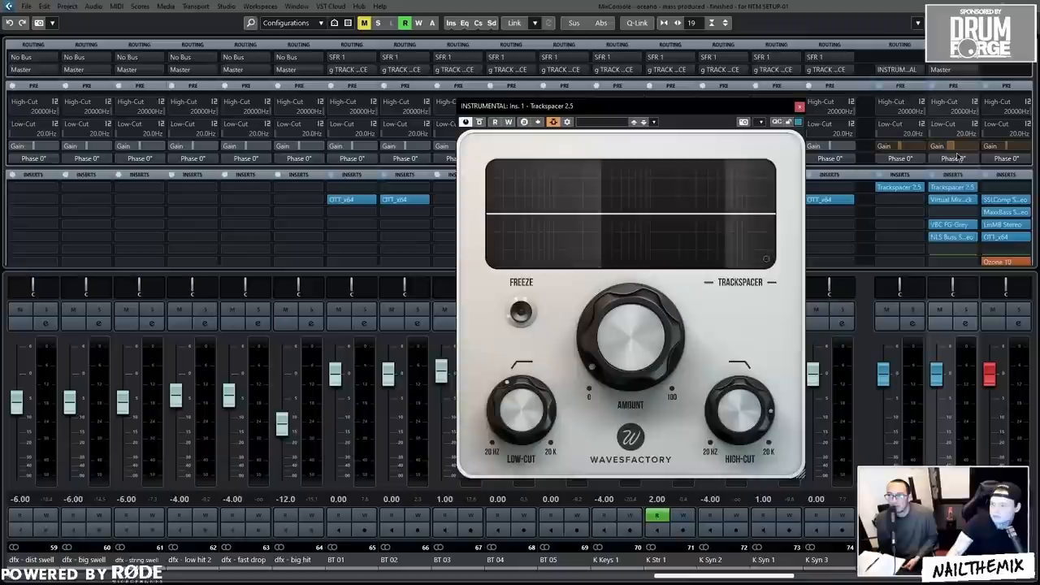
click(800, 108)
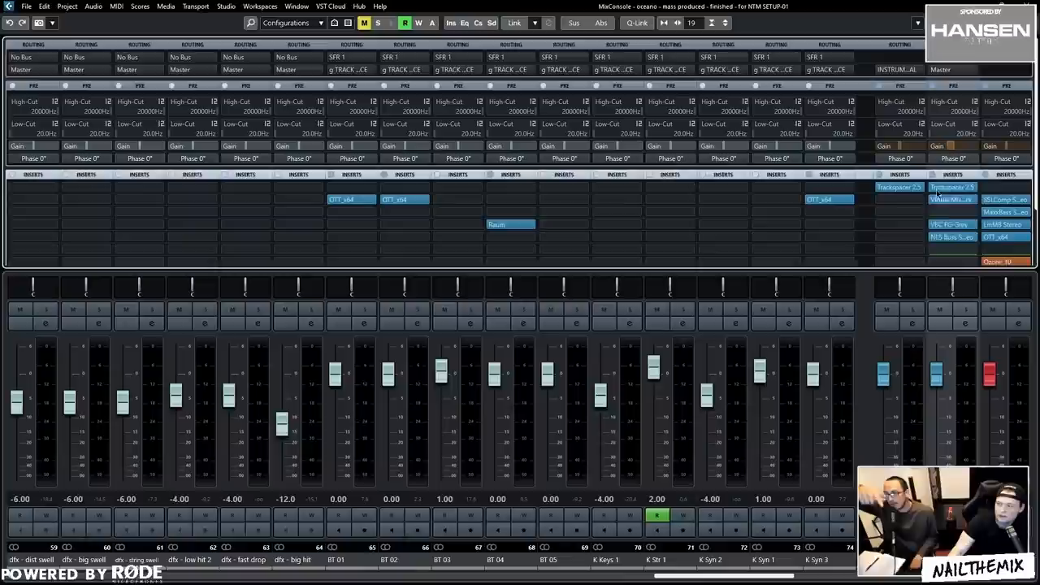
click(949, 224)
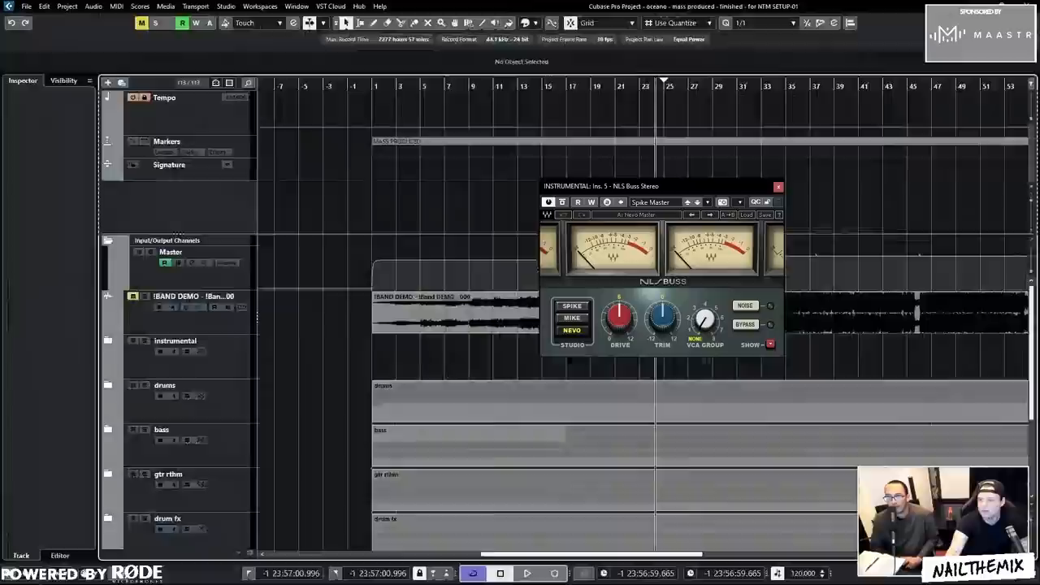
click(526, 572)
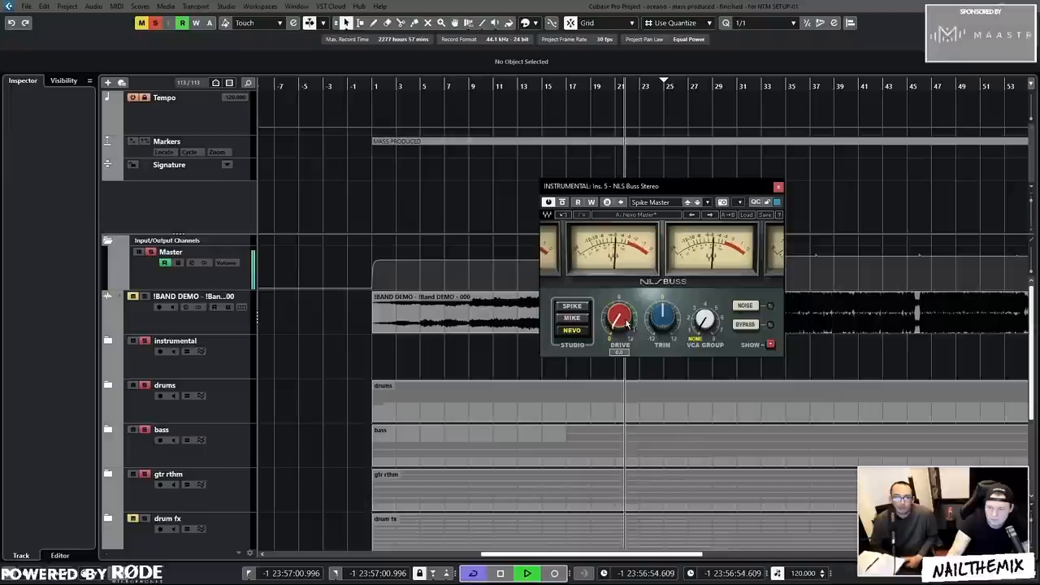
drag(619, 317, 619, 308)
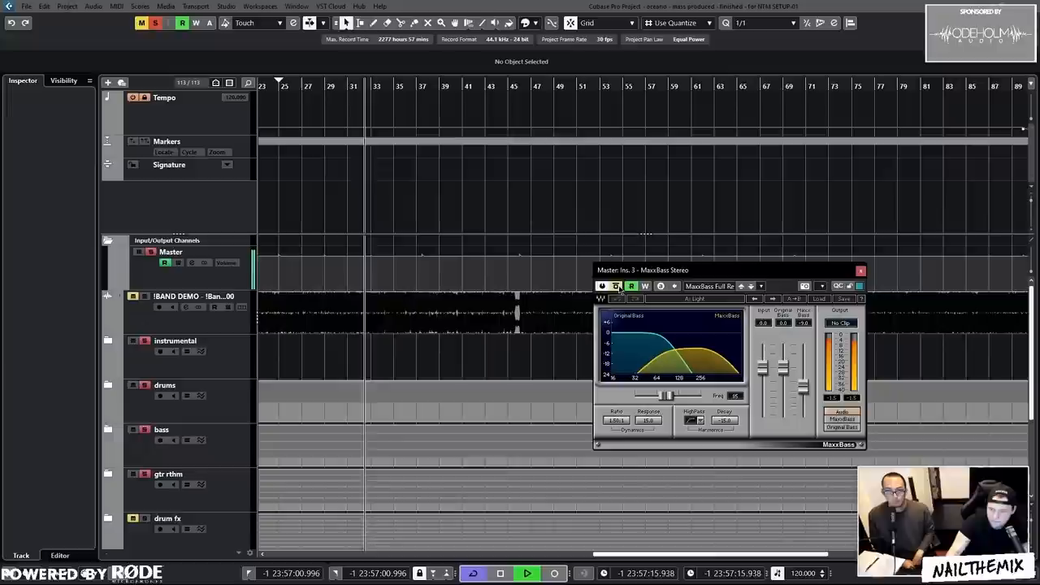
Scroll the master bus chain past MaxxBass toward the Linear Phase Multiband insert.
scroll(down, 3)
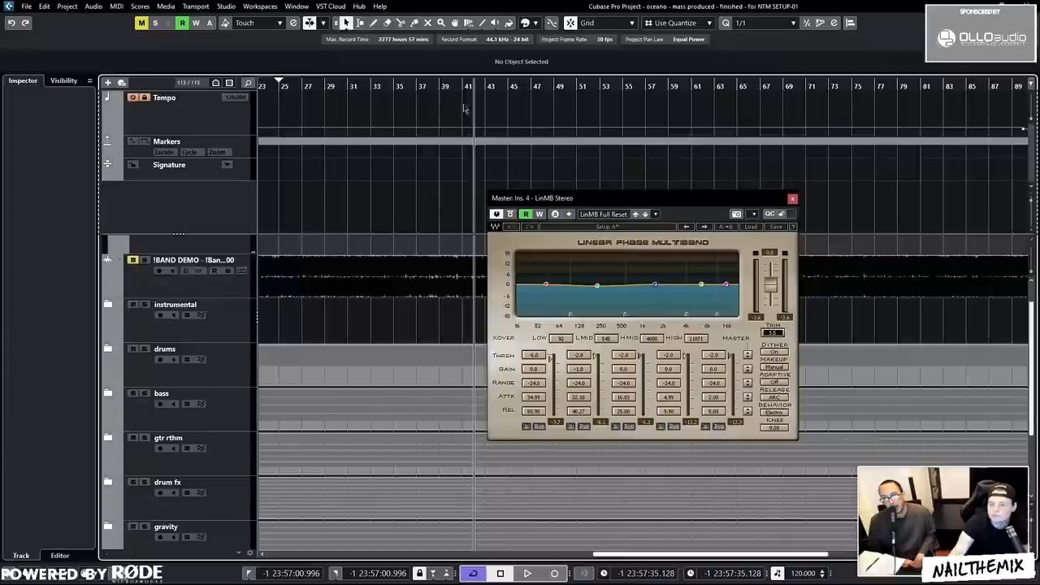
Show the LinMB Stereo plugin from slot 4 of the Master channel.
click(527, 572)
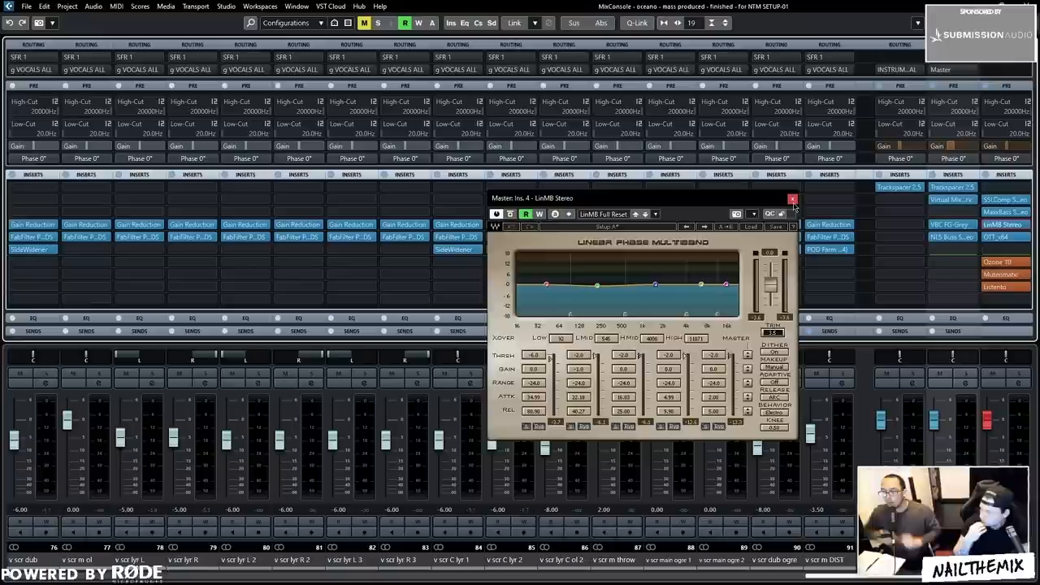
Bring up the Xfer OTT multiband compressor from the Master channel inserts.
click(793, 198)
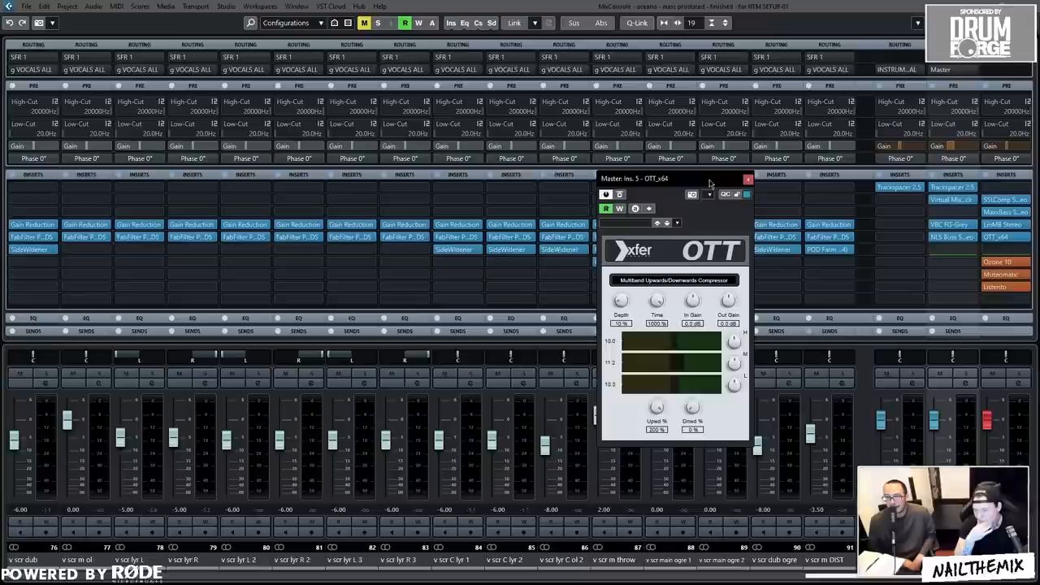
click(748, 177)
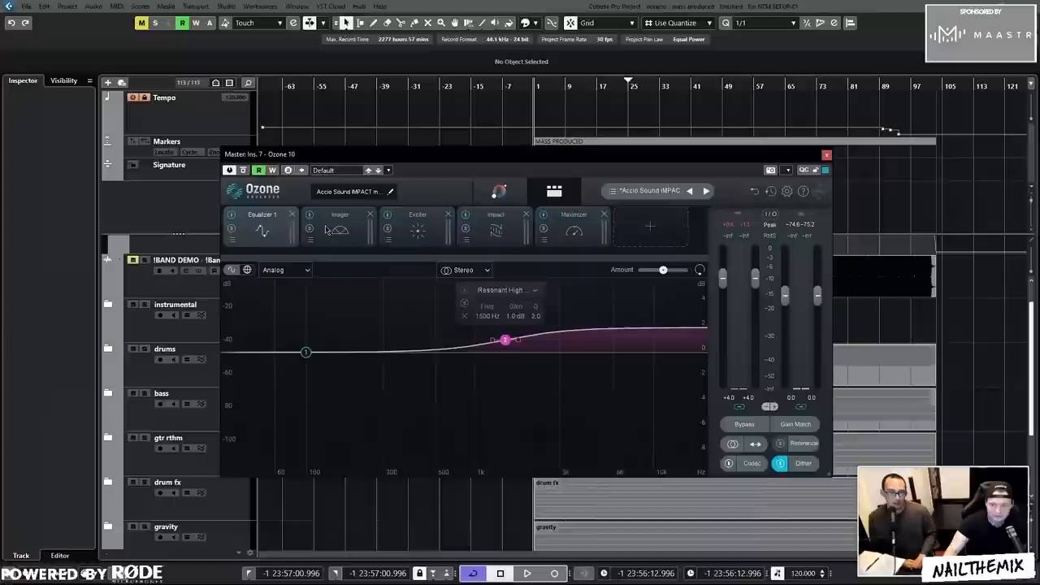
click(338, 226)
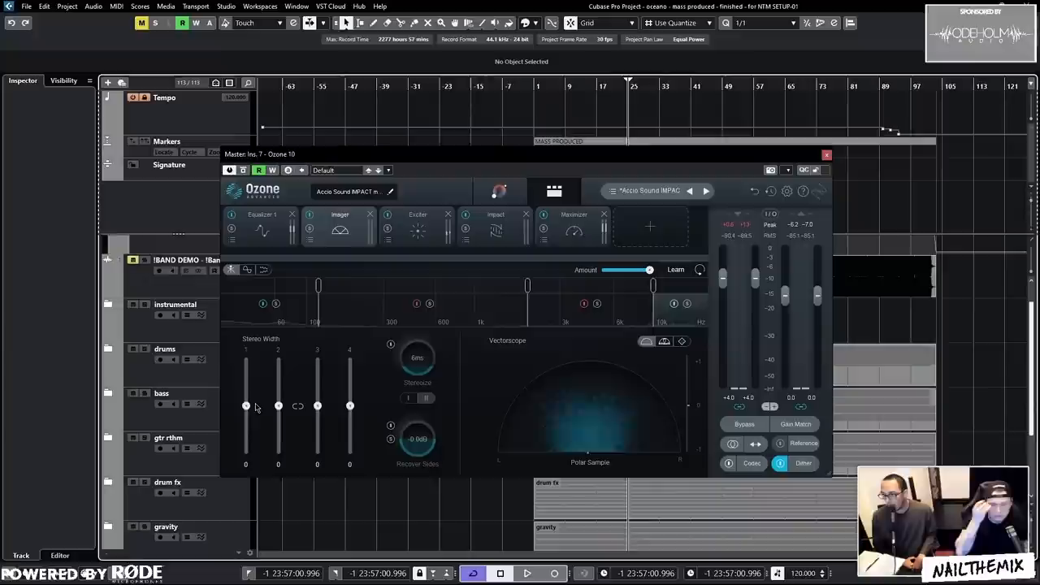
mouse_move(247, 407)
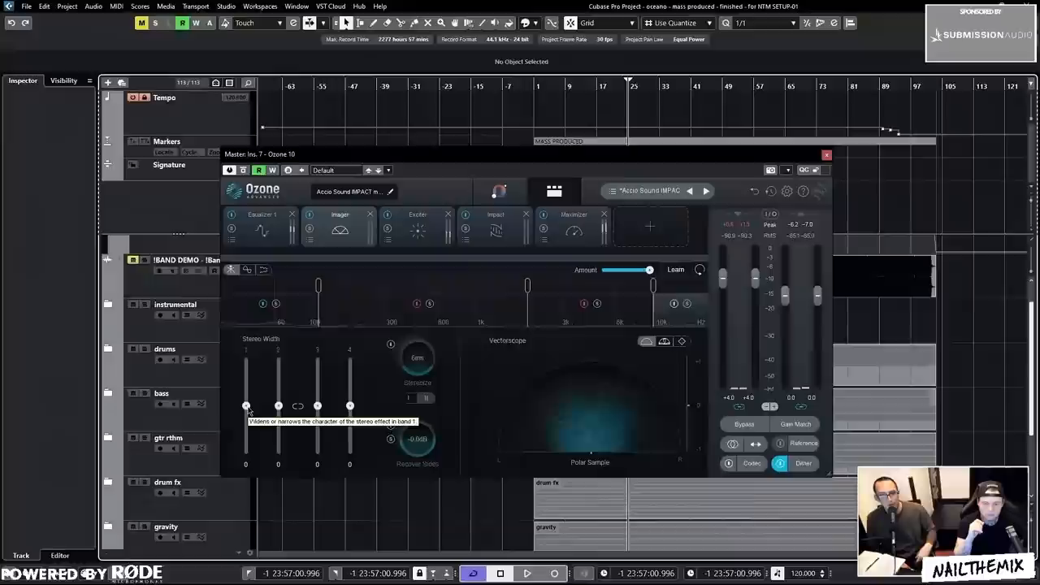
drag(247, 406, 247, 451)
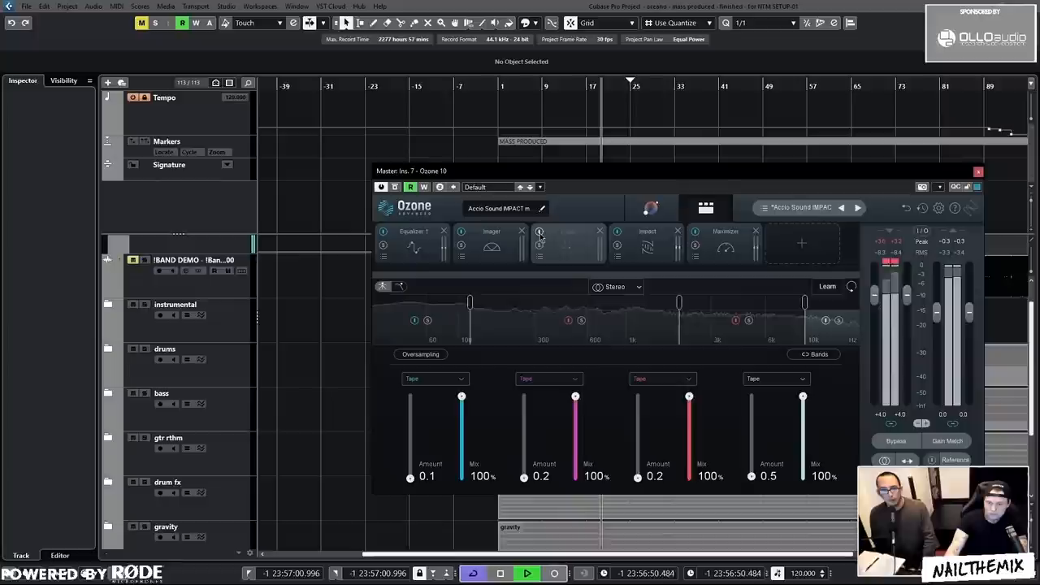
Audition a stronger band 2 Exciter amount, then raise band 4's amount to 12.1.
click(569, 247)
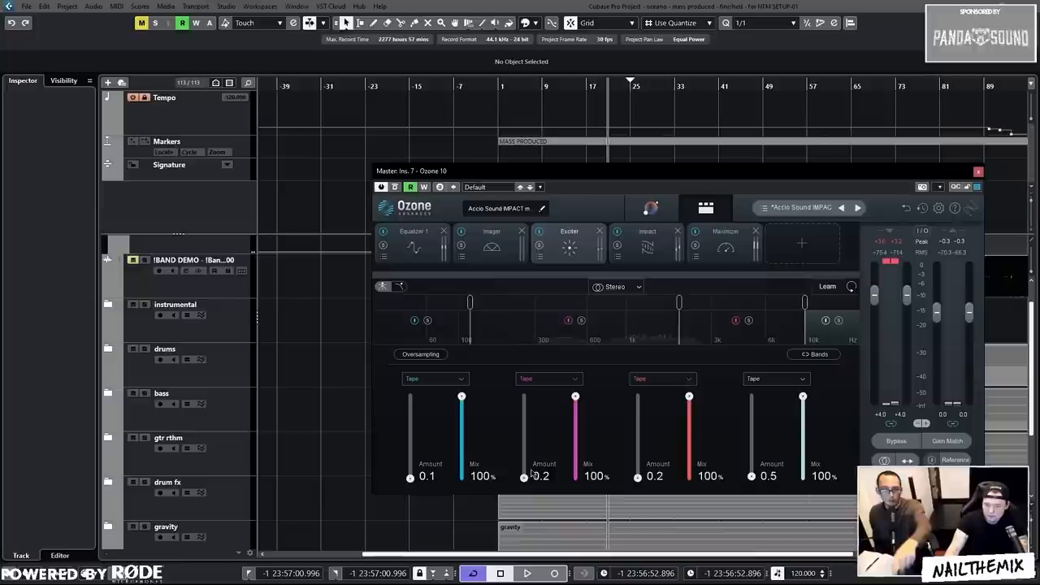
drag(523, 476, 523, 438)
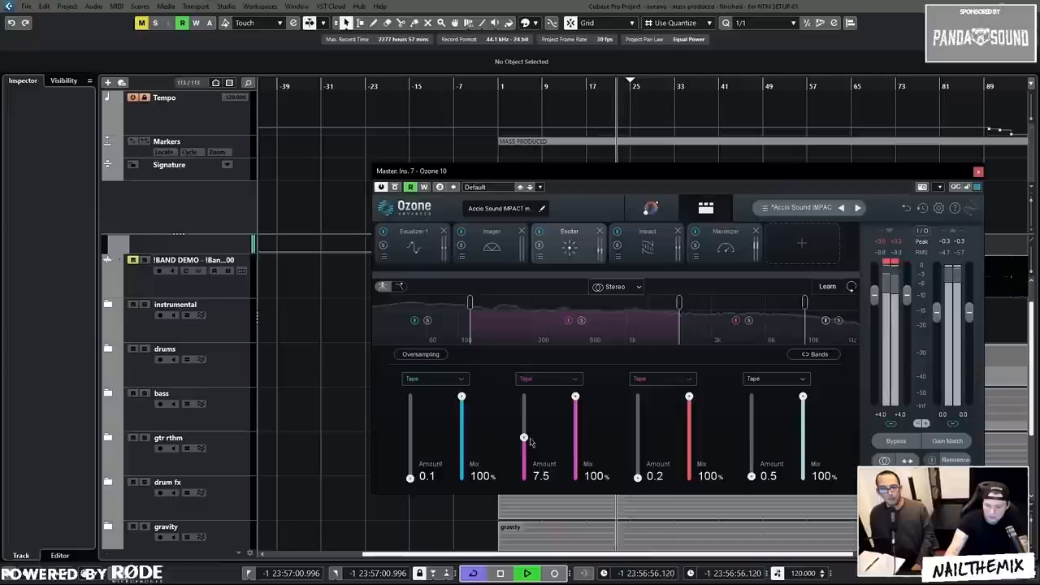
drag(524, 439, 523, 410)
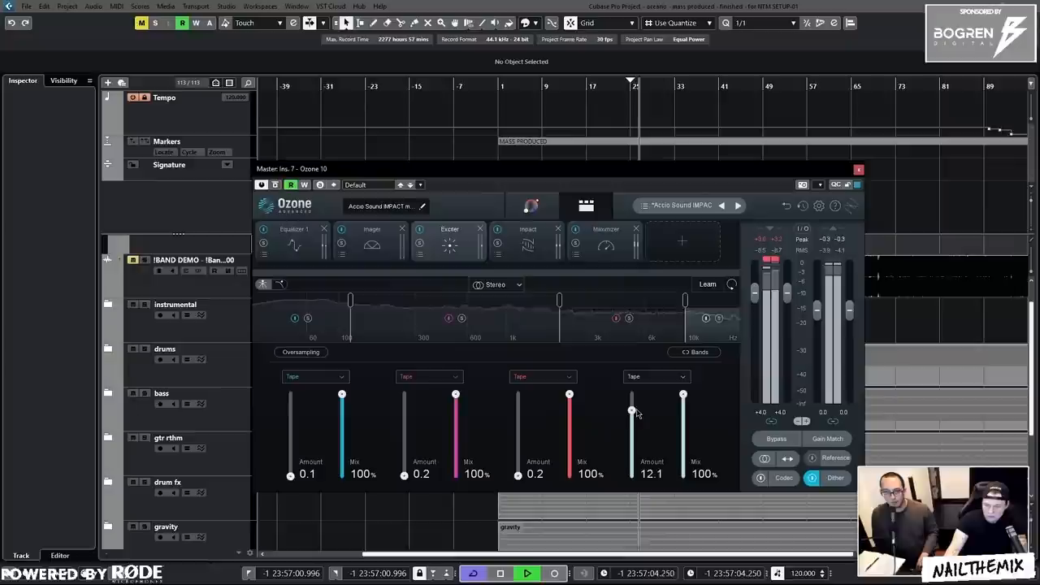
Bring the band 4 Exciter amount back down to 0.5.
drag(632, 409, 633, 475)
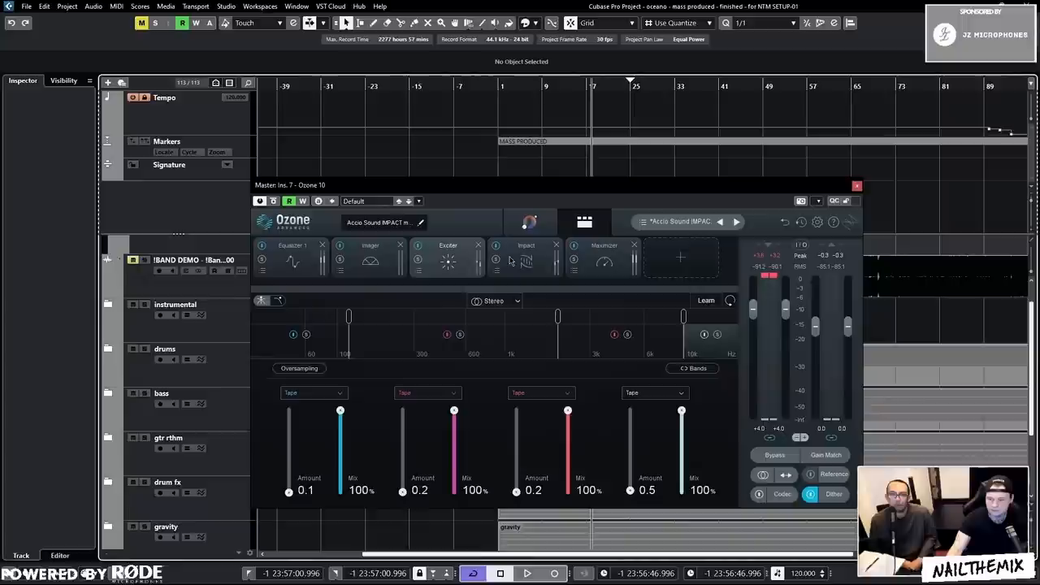
Show Ozone's Impact module with its four transient-shaping bands.
click(526, 258)
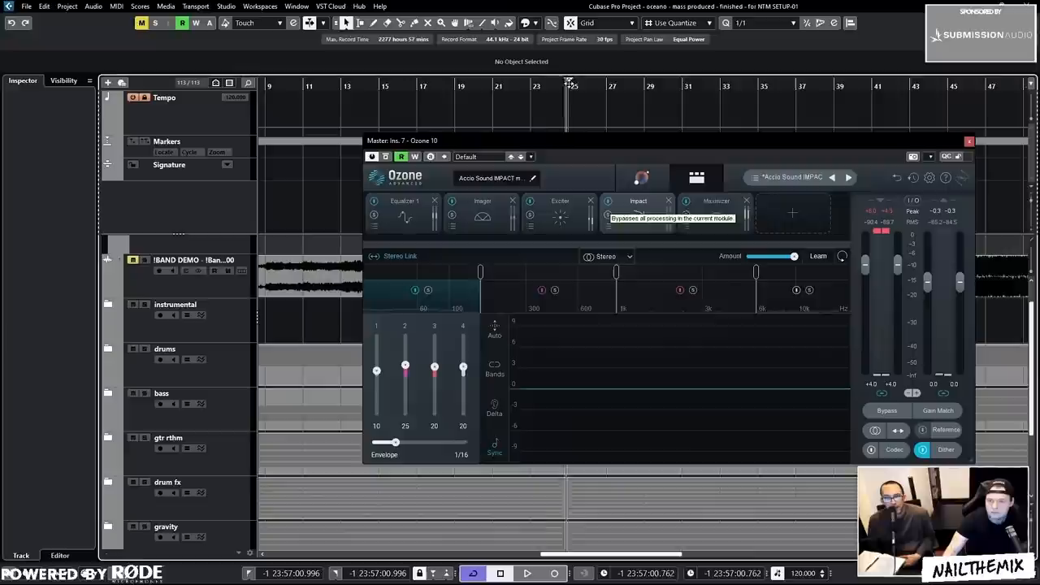
View Equalizer 1's curve, then the Maximizer at −5.0 dB threshold and −0.3 dB ceiling.
click(715, 201)
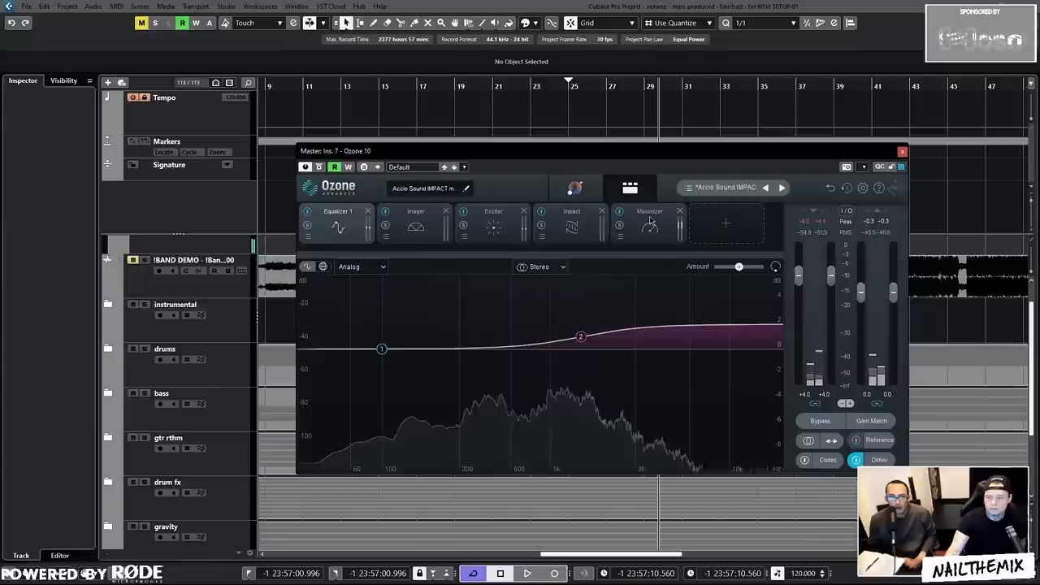
click(650, 226)
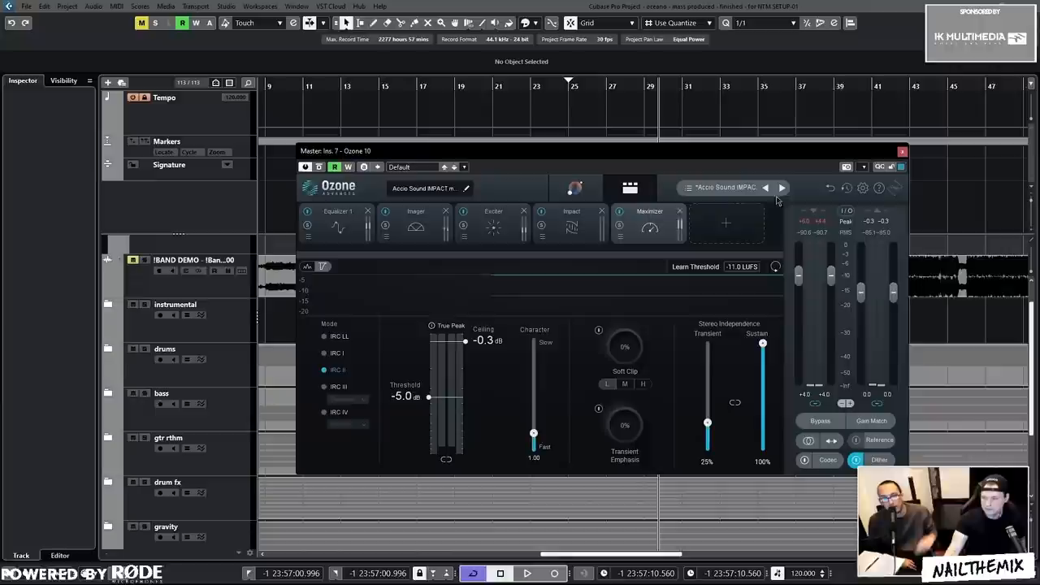